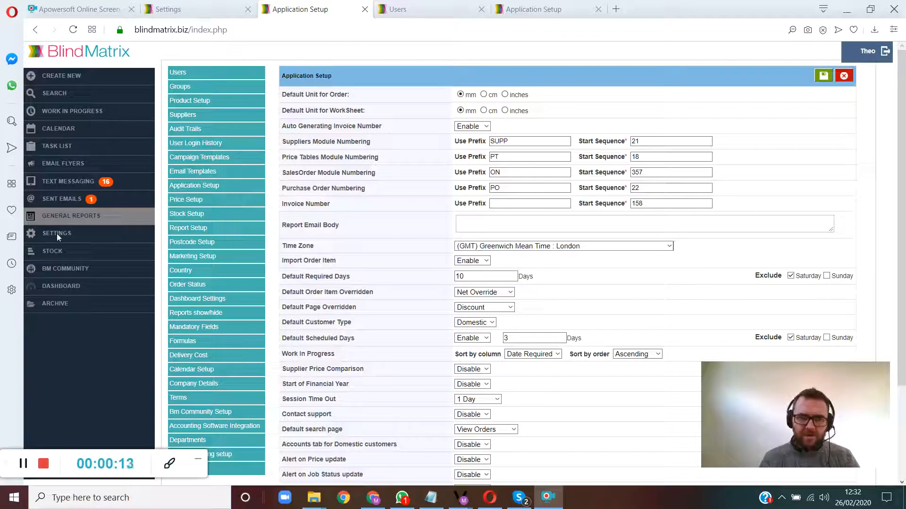
Open Application Setup and switch the Application Details into edit mode.
{"action": "left_click", "coordinate": [57, 233]}
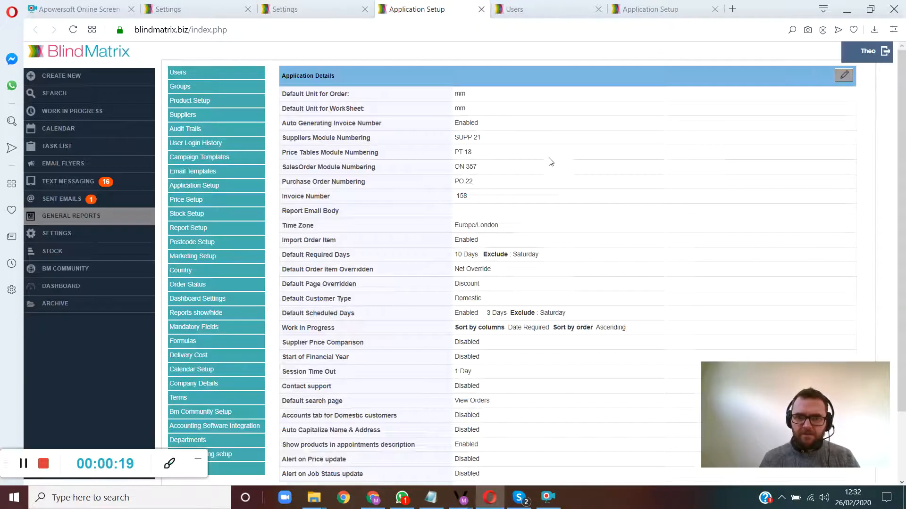
{"action": "left_click", "coordinate": [843, 75]}
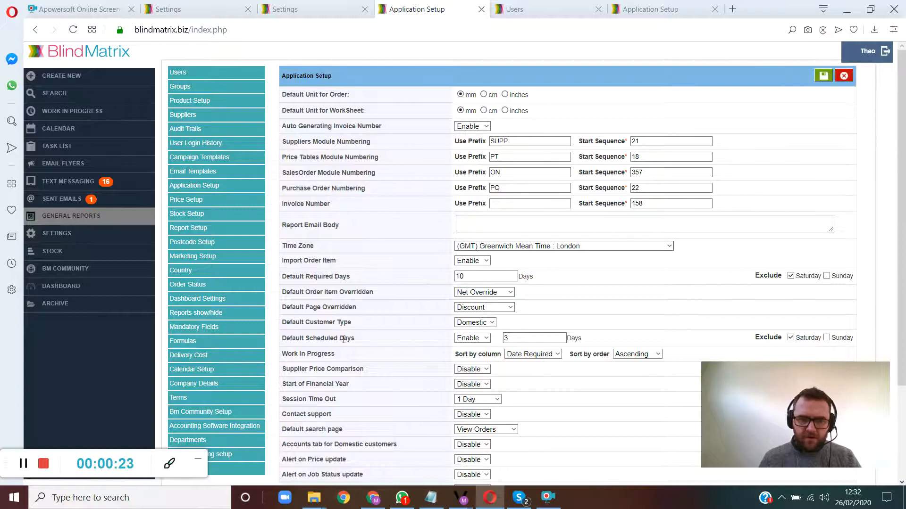
Review the Session Time Out durations, leave it at 1 Day, and save Application Setup.
{"action": "scroll", "scroll_direction": "down", "scroll_amount": 3}
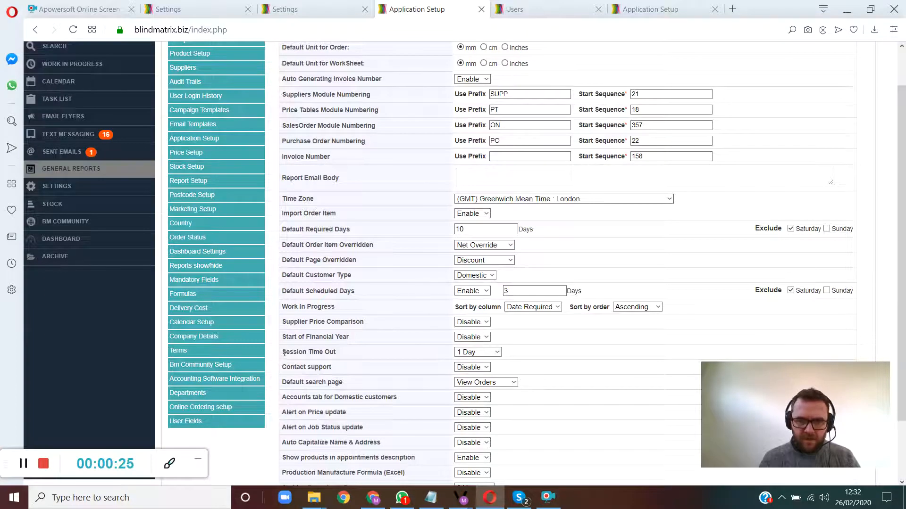
{"action": "double_click", "coordinate": [308, 352]}
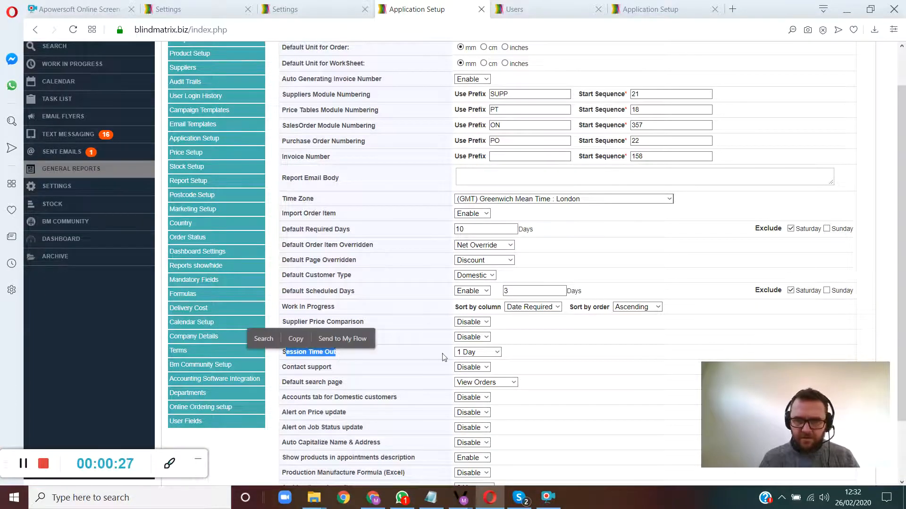
{"action": "left_click", "coordinate": [496, 352]}
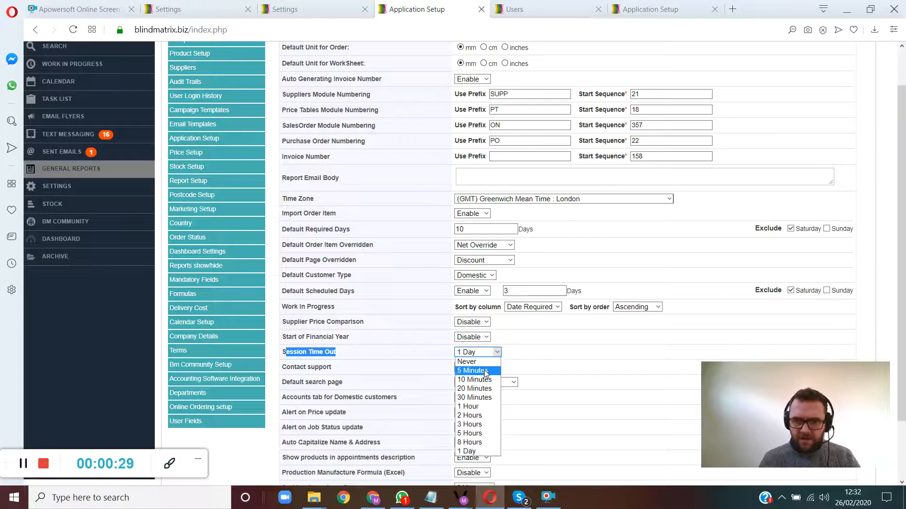
{"action": "mouse_move", "coordinate": [474, 397]}
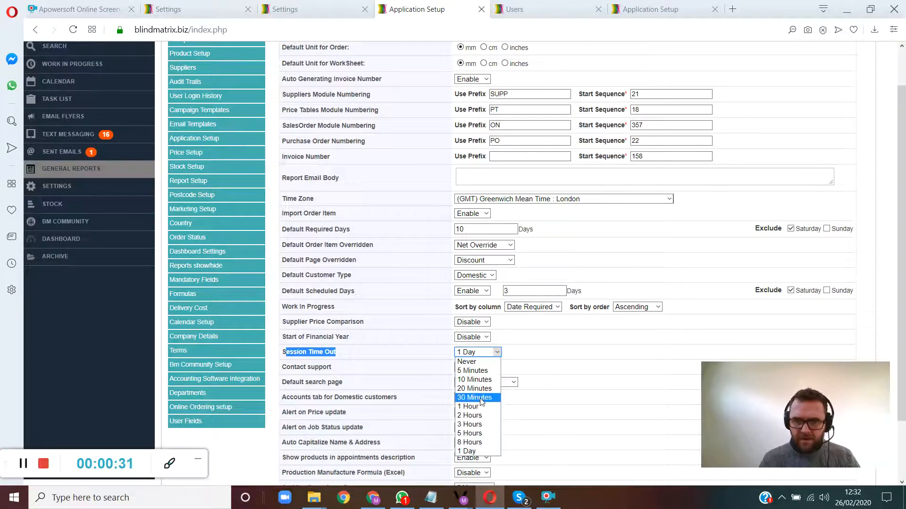
{"action": "left_click", "coordinate": [471, 370]}
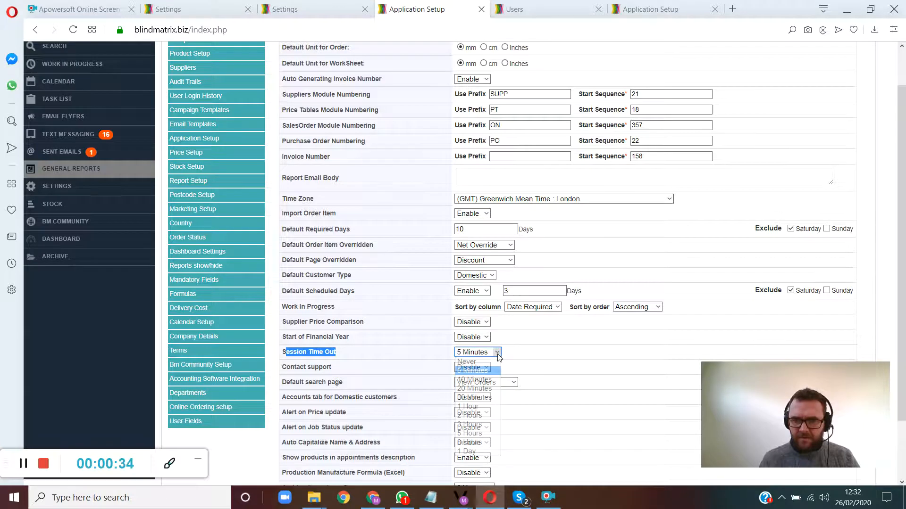
{"action": "left_click", "coordinate": [467, 451]}
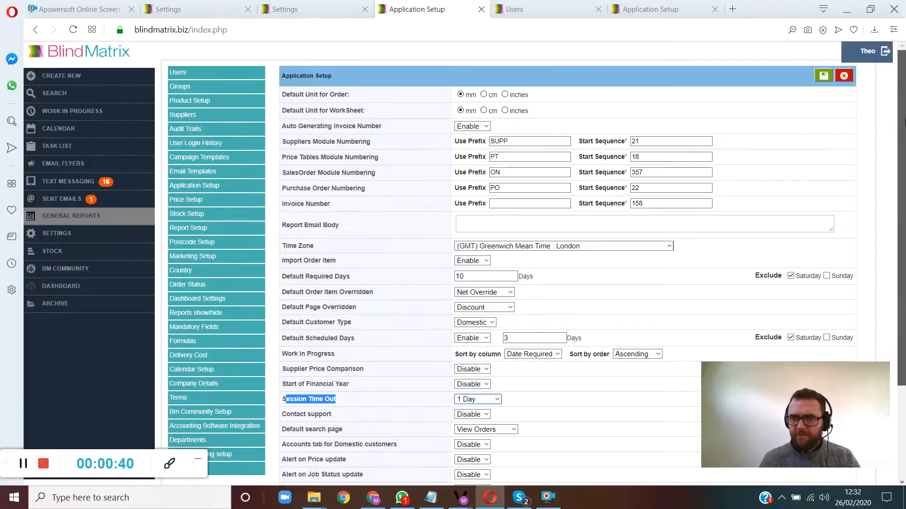
{"action": "left_click", "coordinate": [822, 76]}
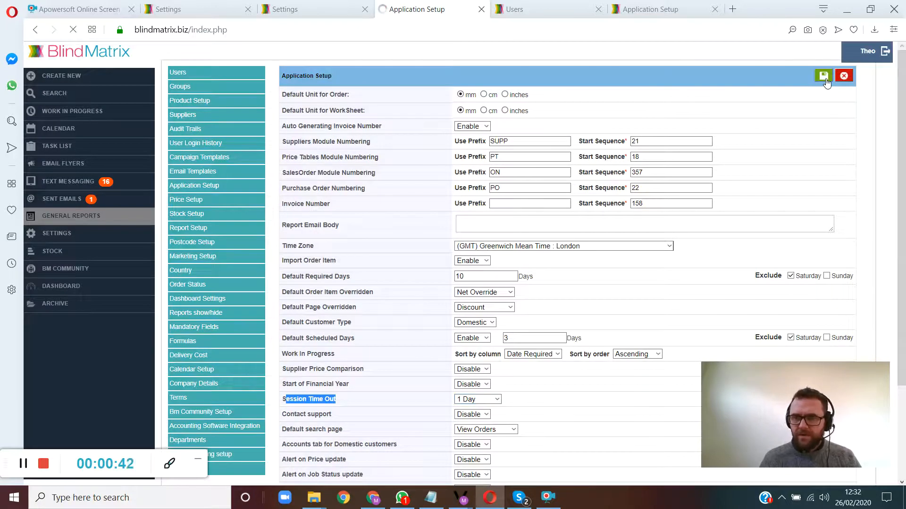